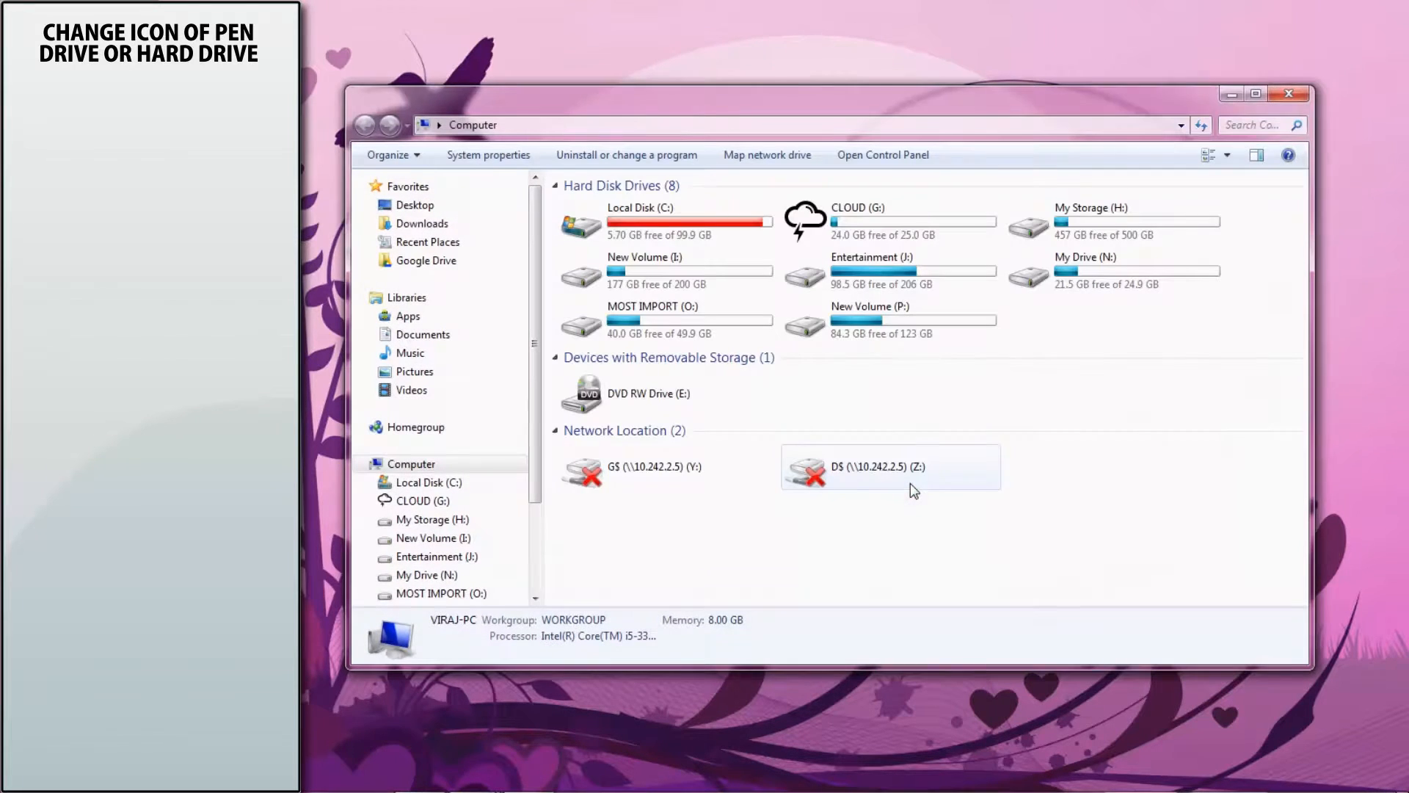
mouse_move(1005, 258)
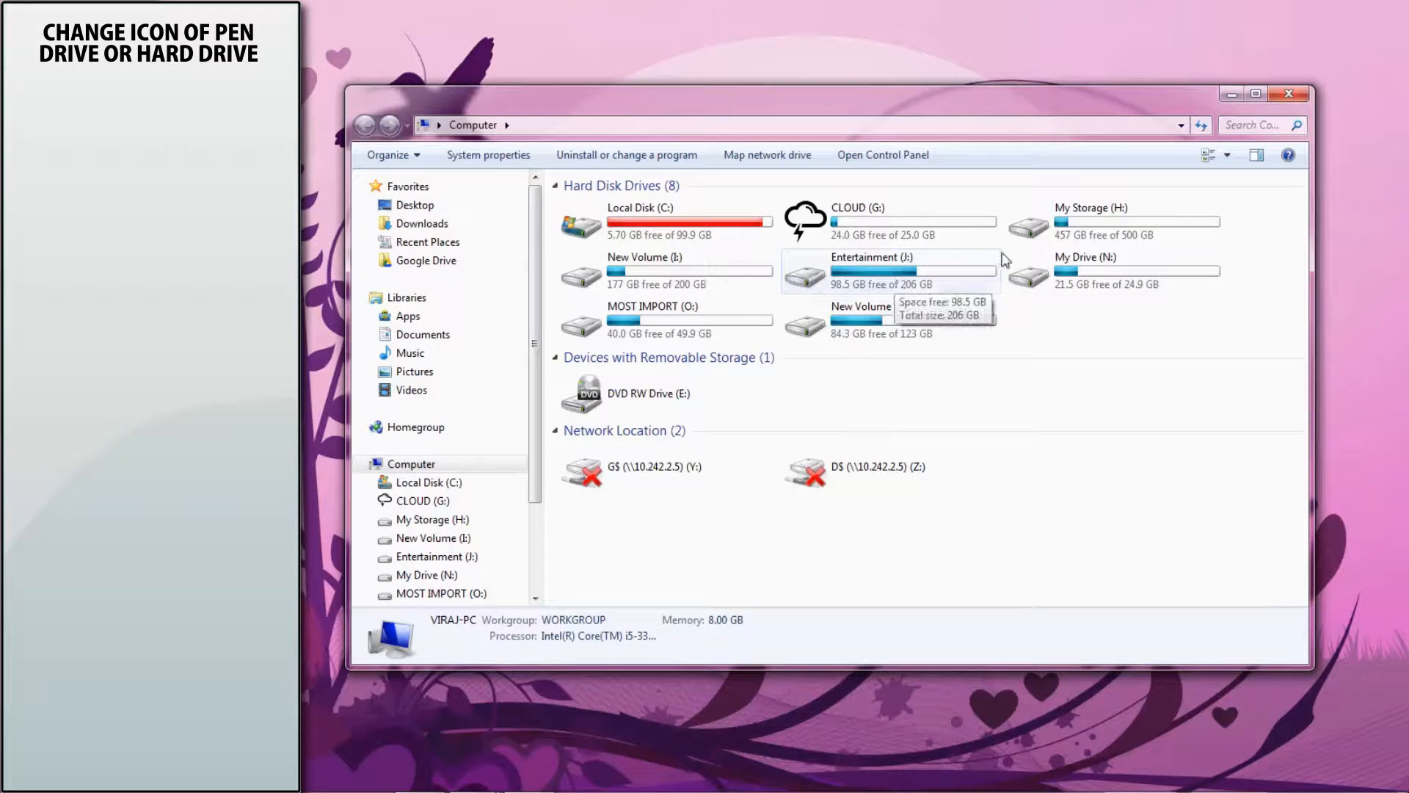
Select and open My Storage (H:), which holds myico, DCIM, IPhone Video and Soft
left_click(1092, 220)
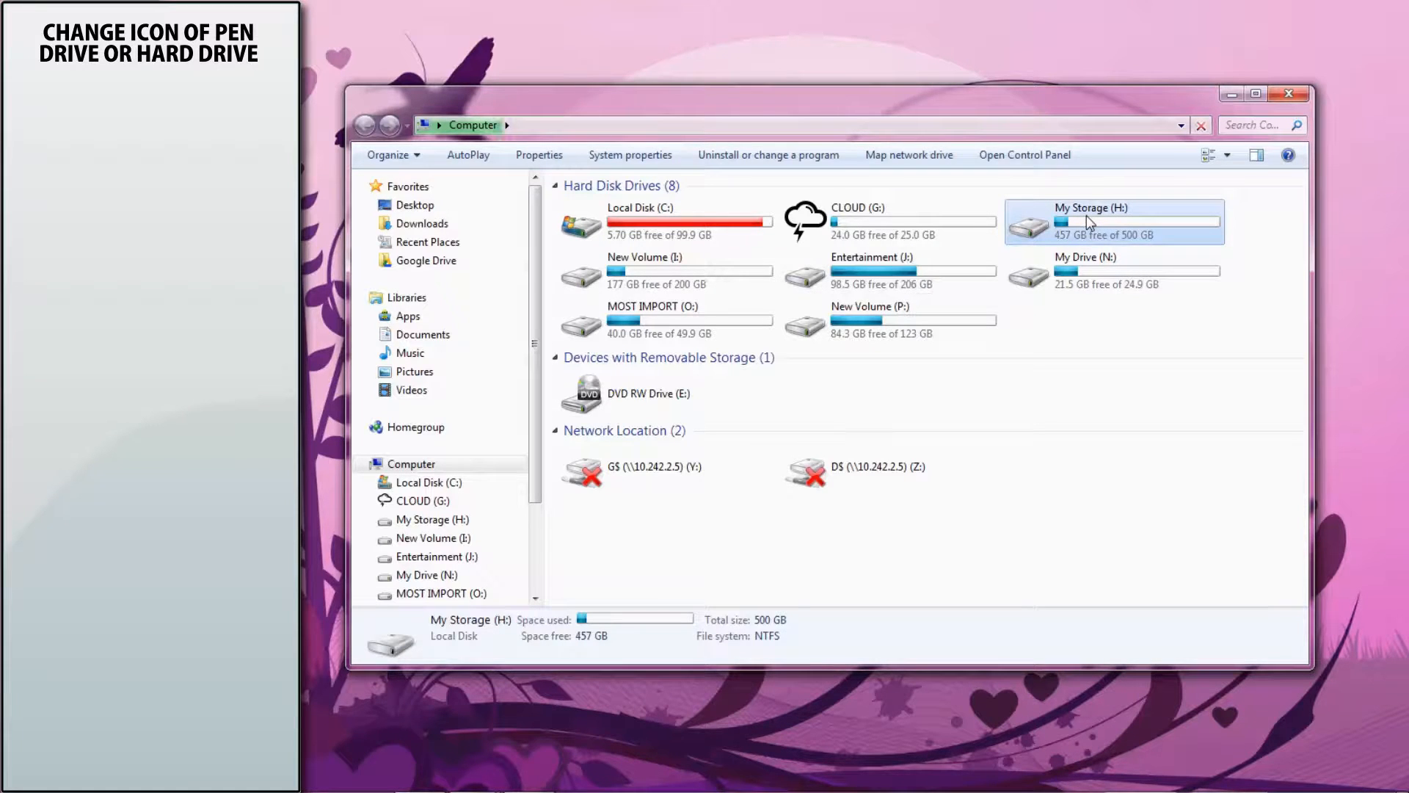
left_click(889, 220)
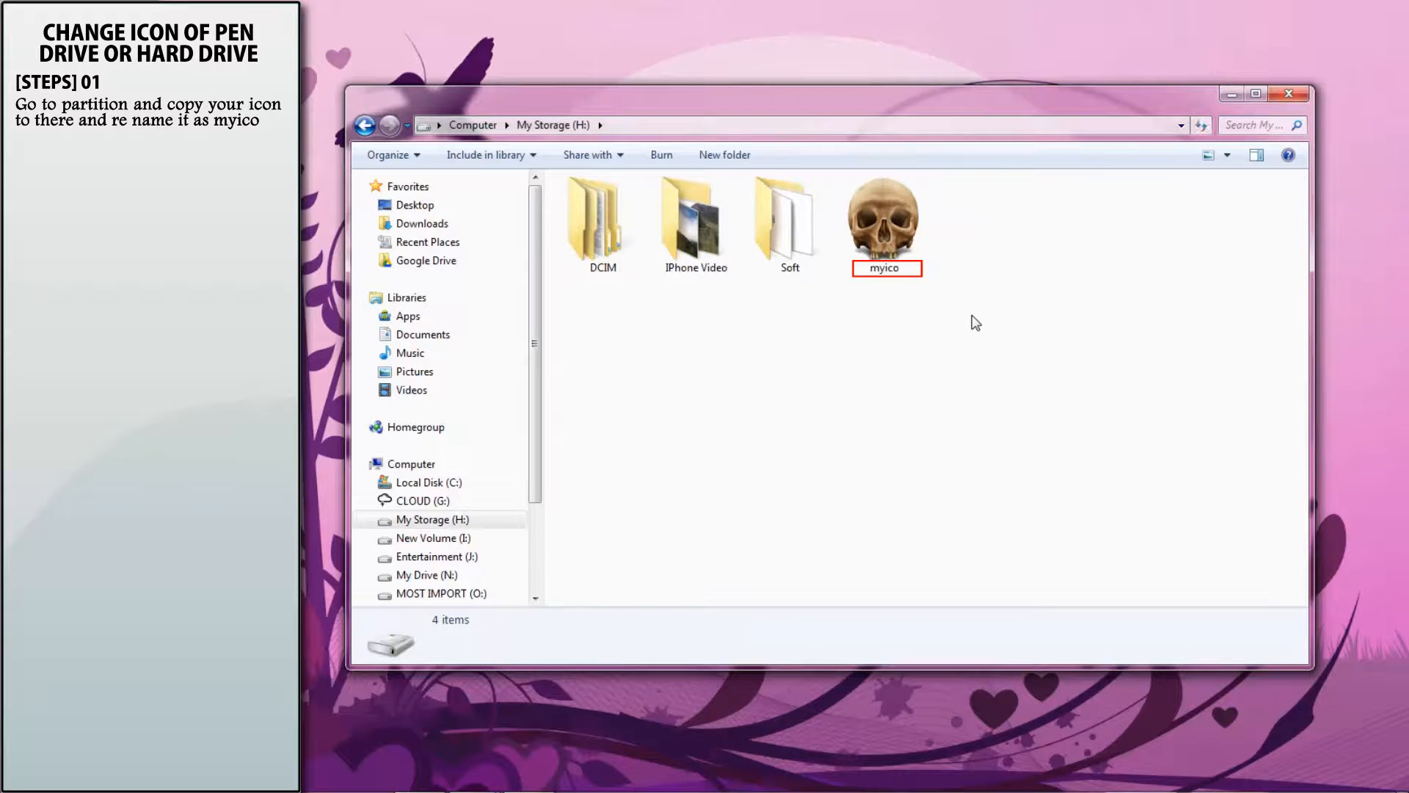
mouse_move(965, 408)
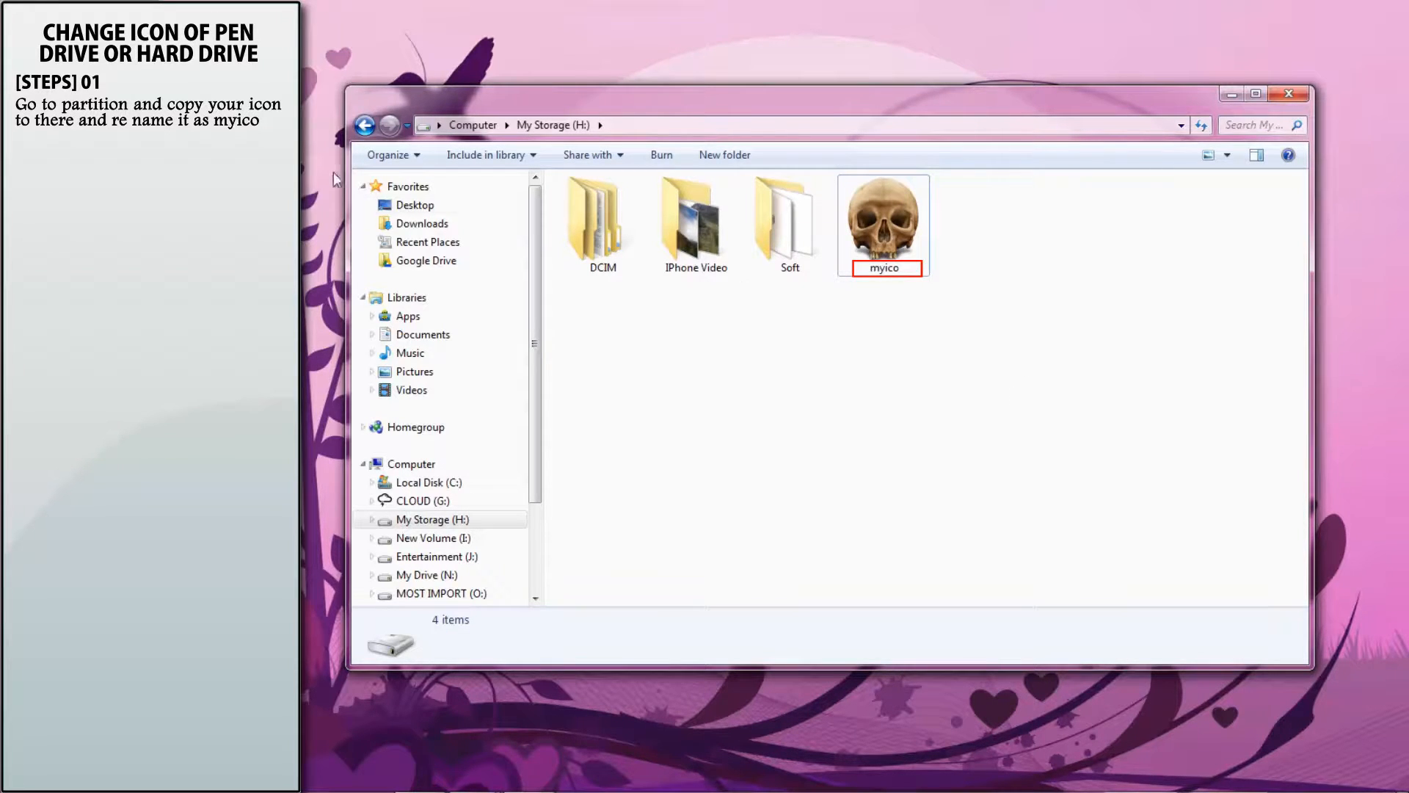
In Folder Options, show hidden files and stop hiding extensions for known file types
left_click(390, 155)
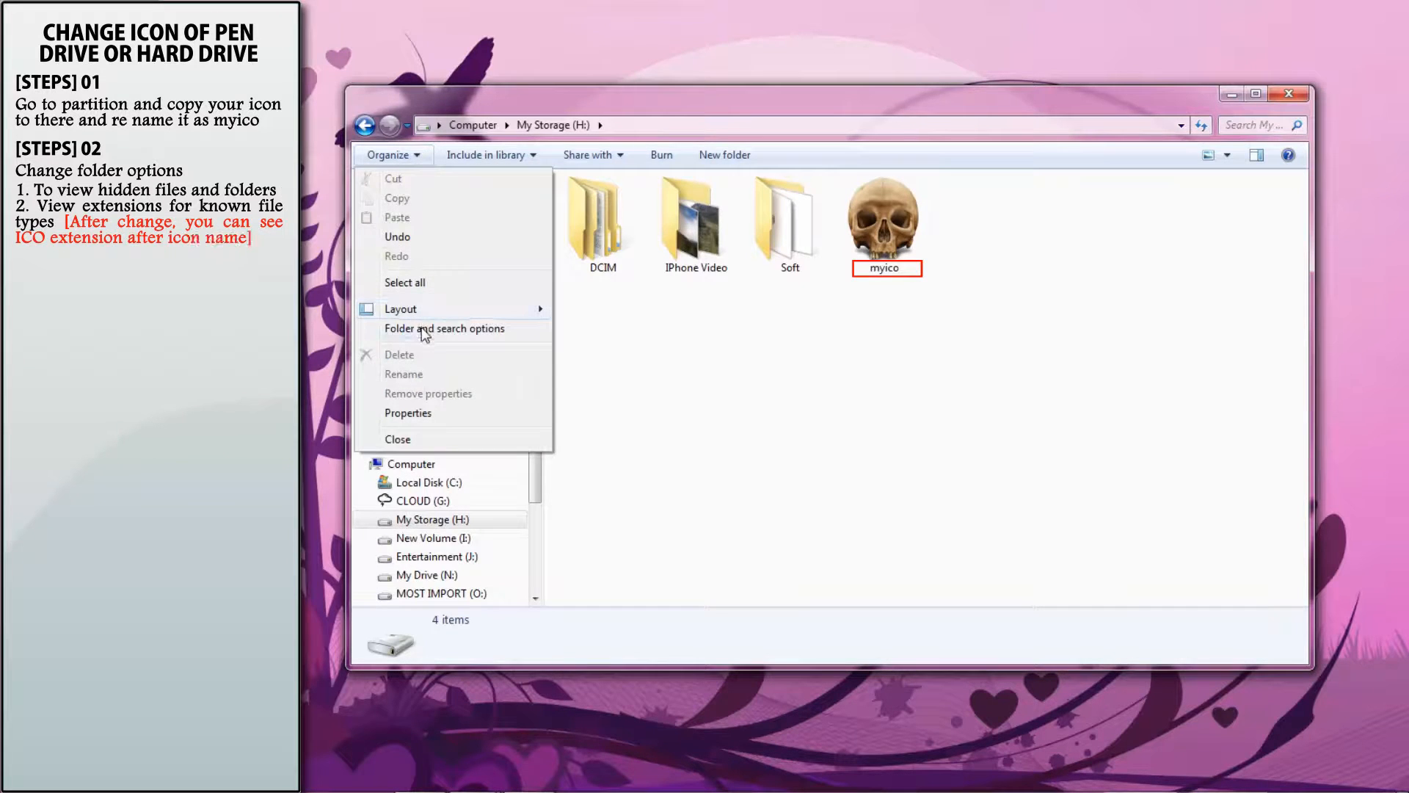
left_click(444, 329)
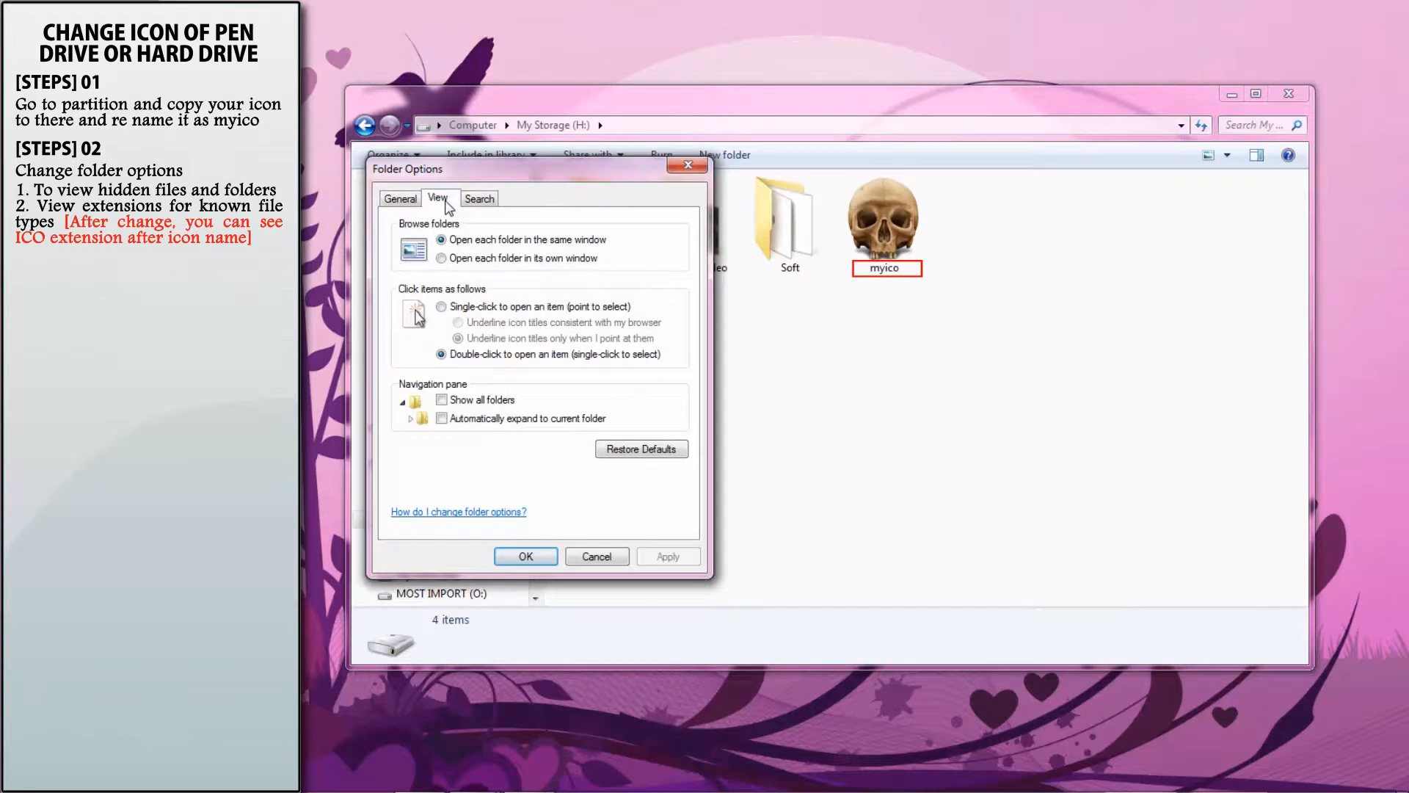
left_click(440, 198)
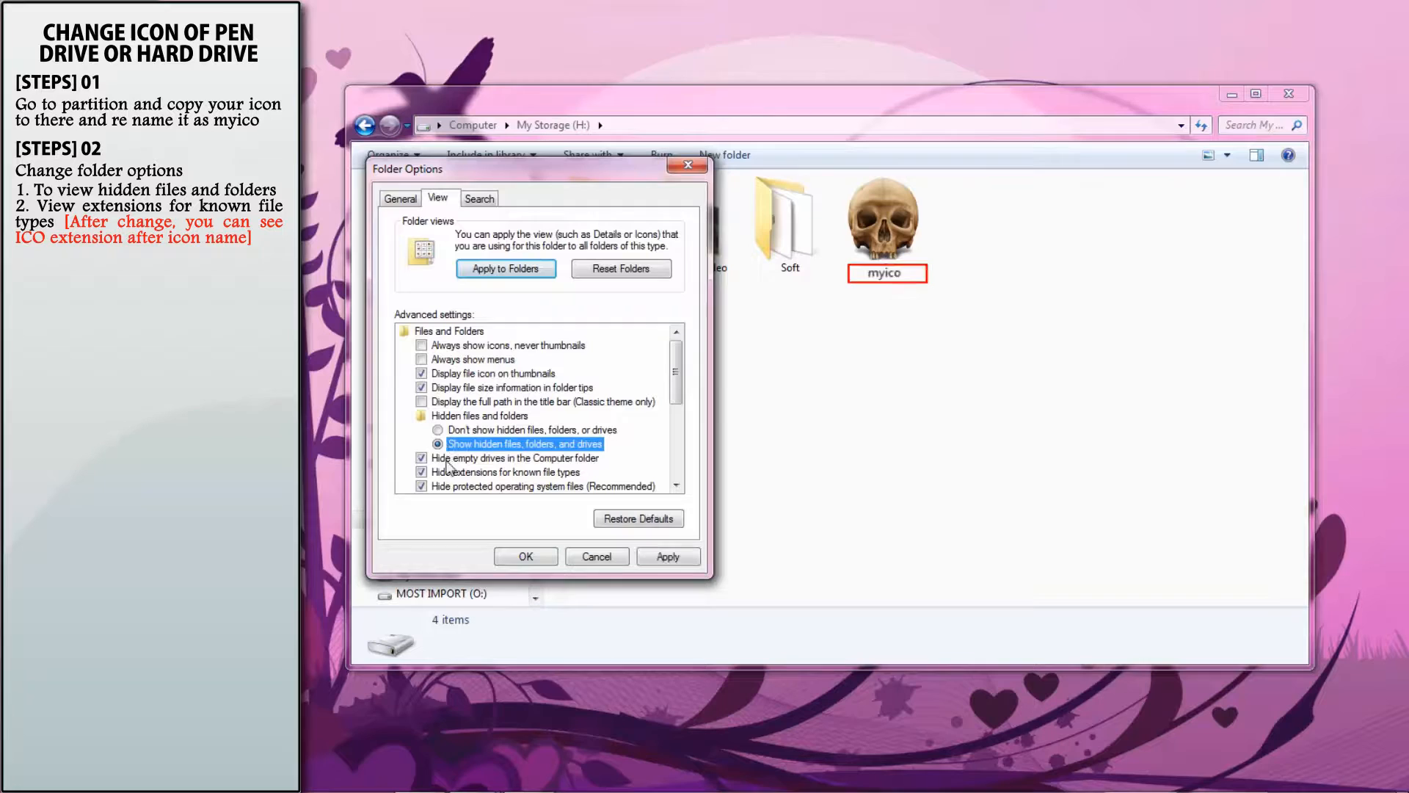
left_click(669, 556)
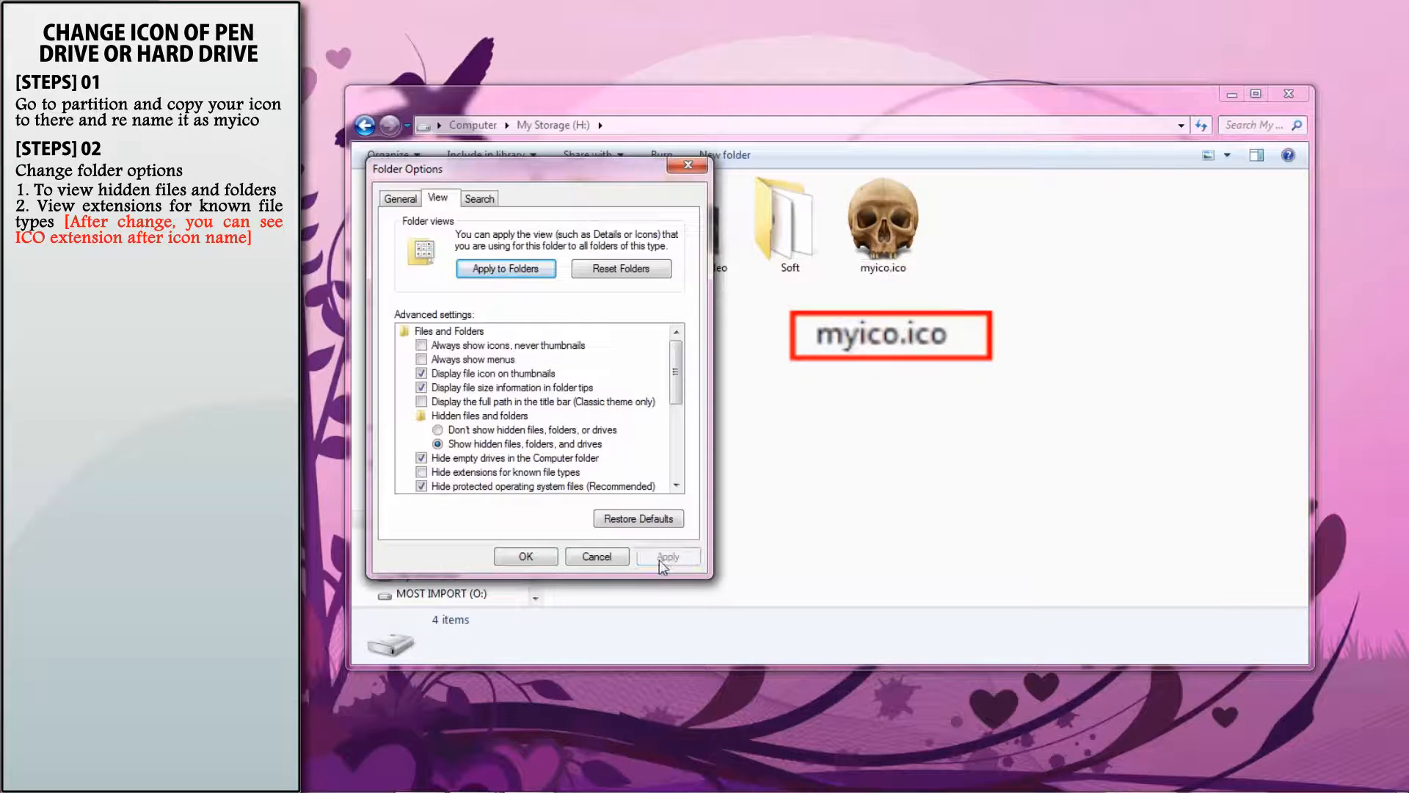
left_click(526, 557)
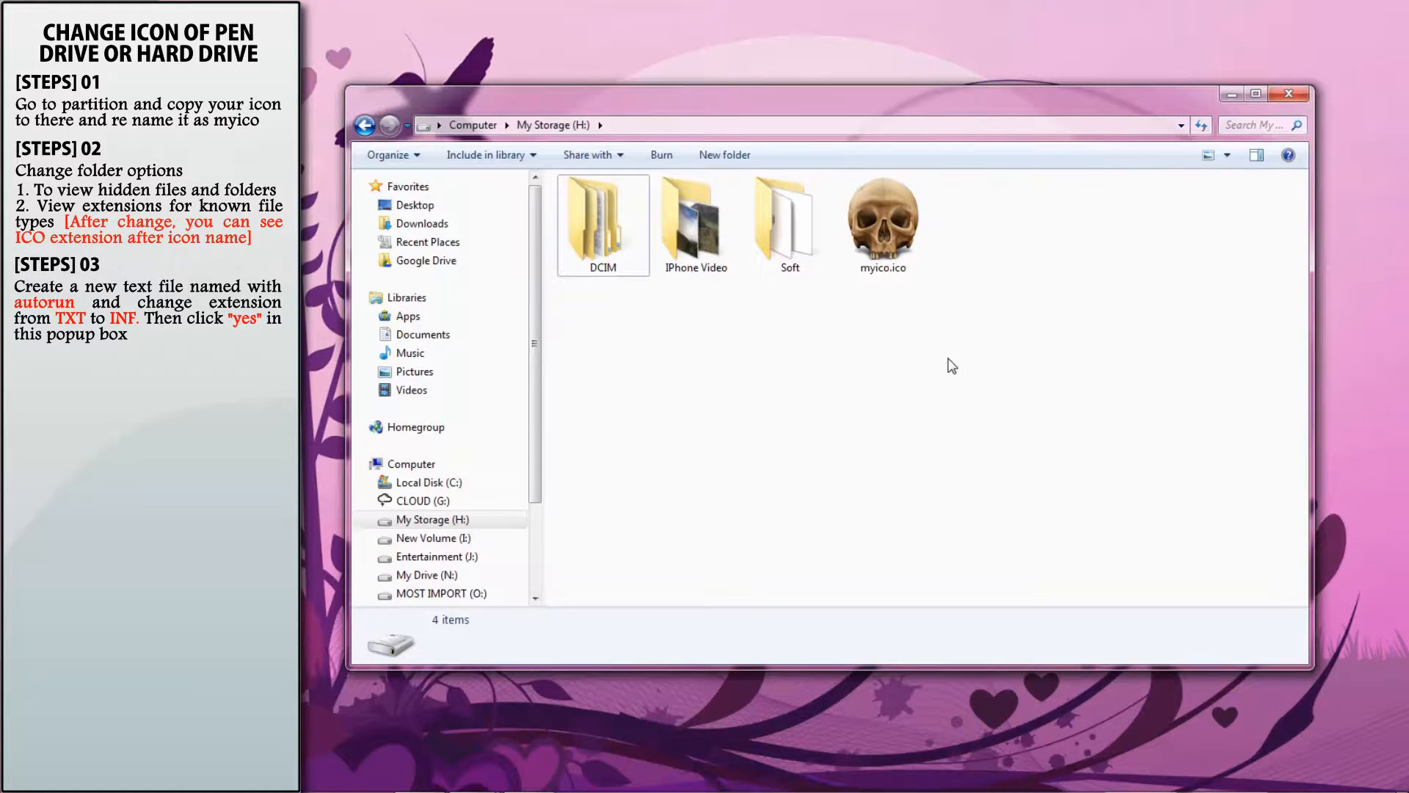
Create a new text document on the drive and rename it autorun.inf, accepting the extension change
right_click(951, 365)
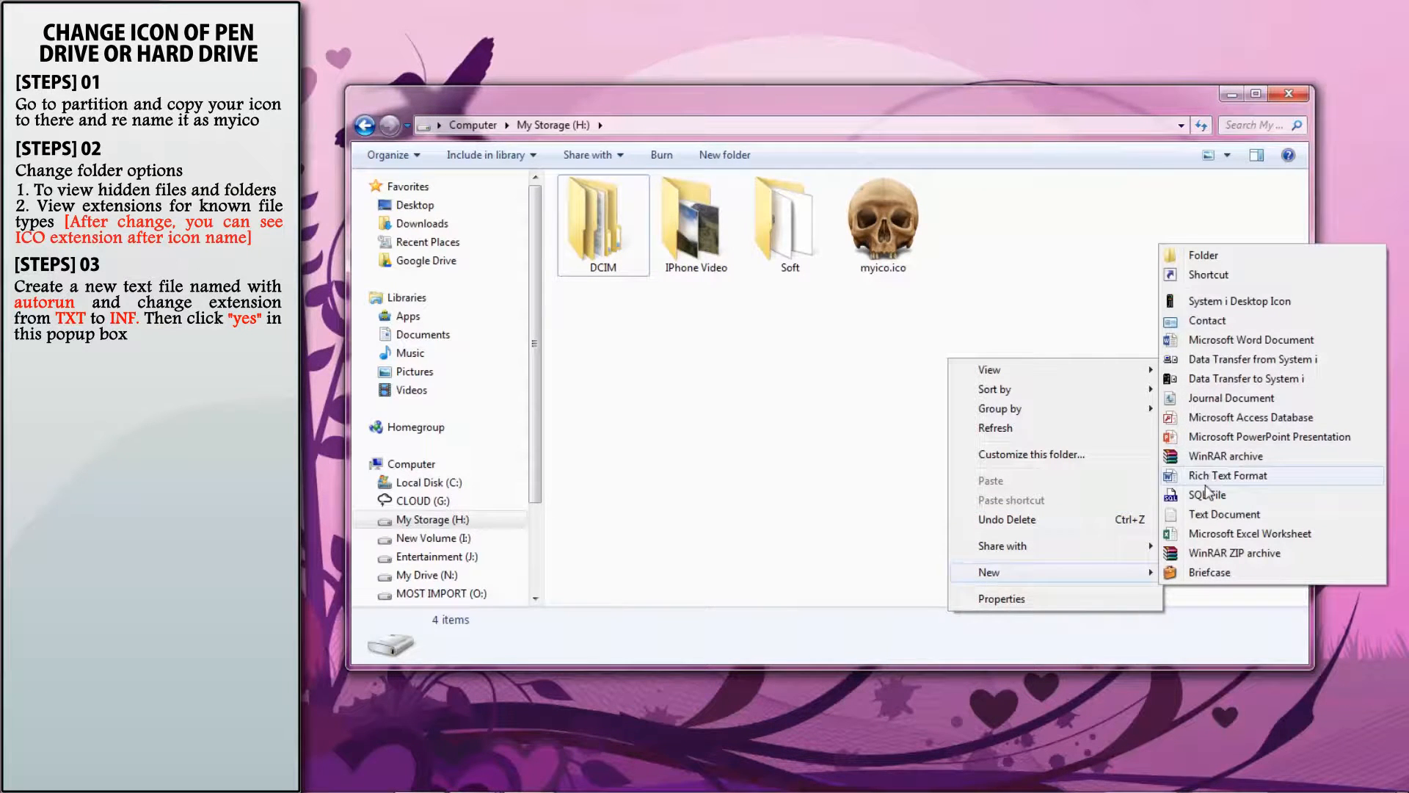
left_click(1224, 513)
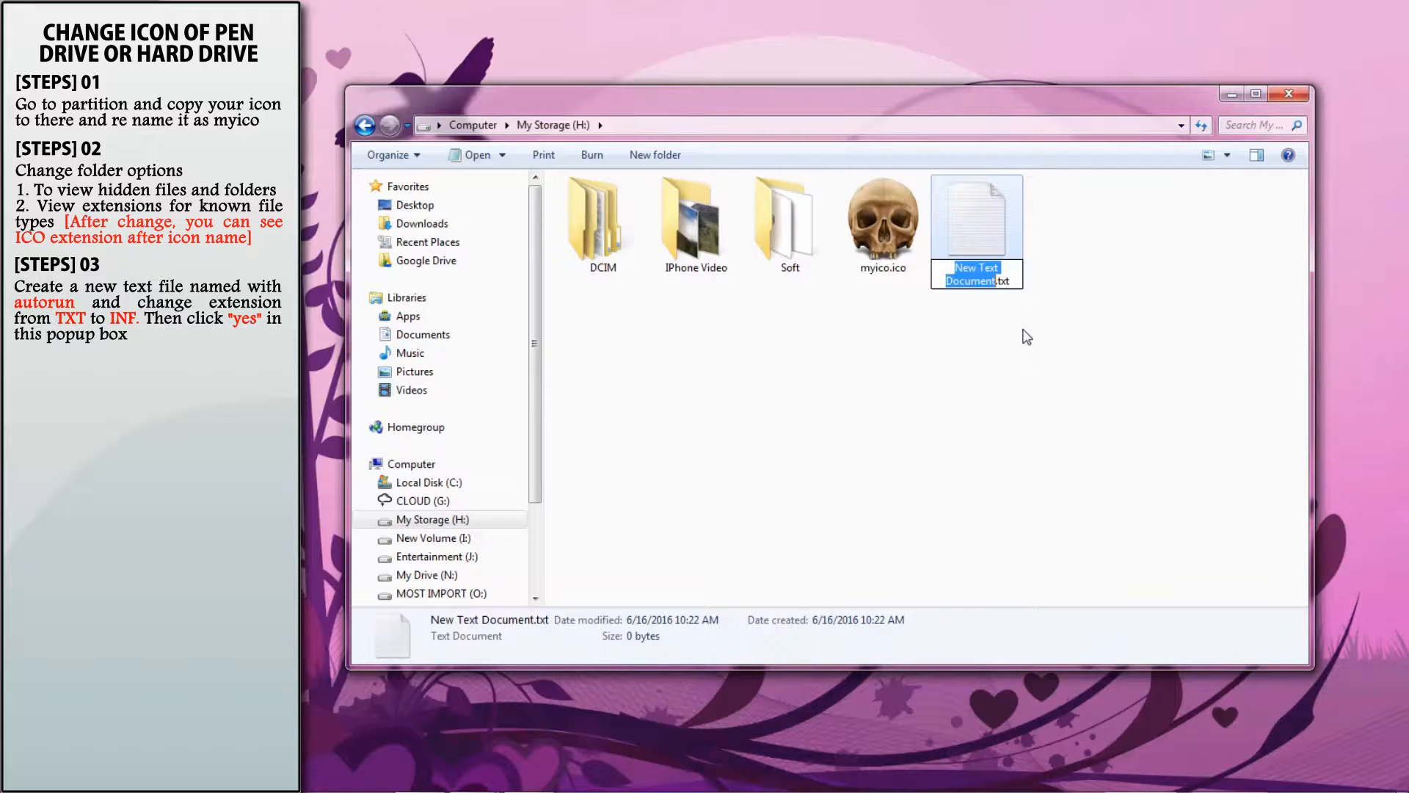
type("autorun.")
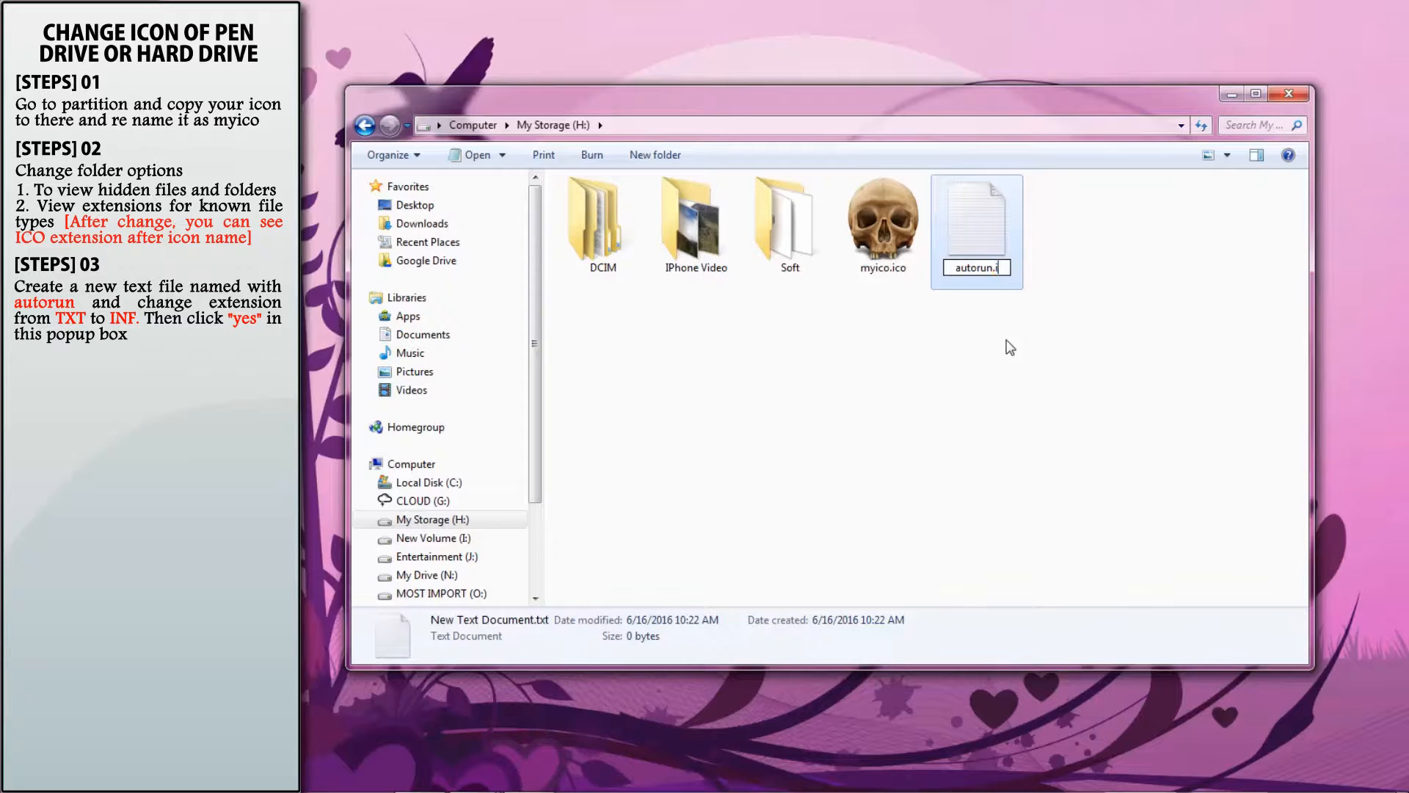
type("inf")
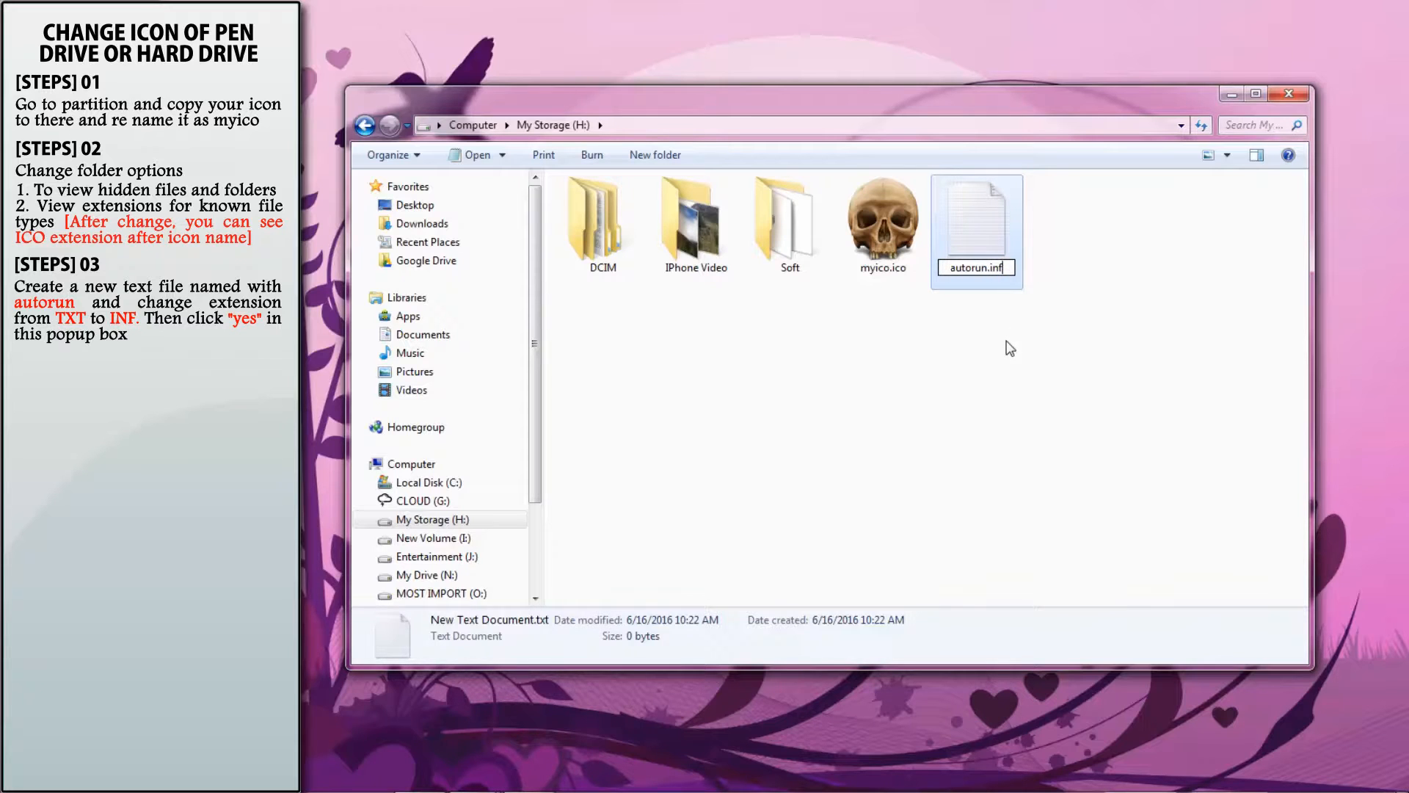
mouse_move(1001, 379)
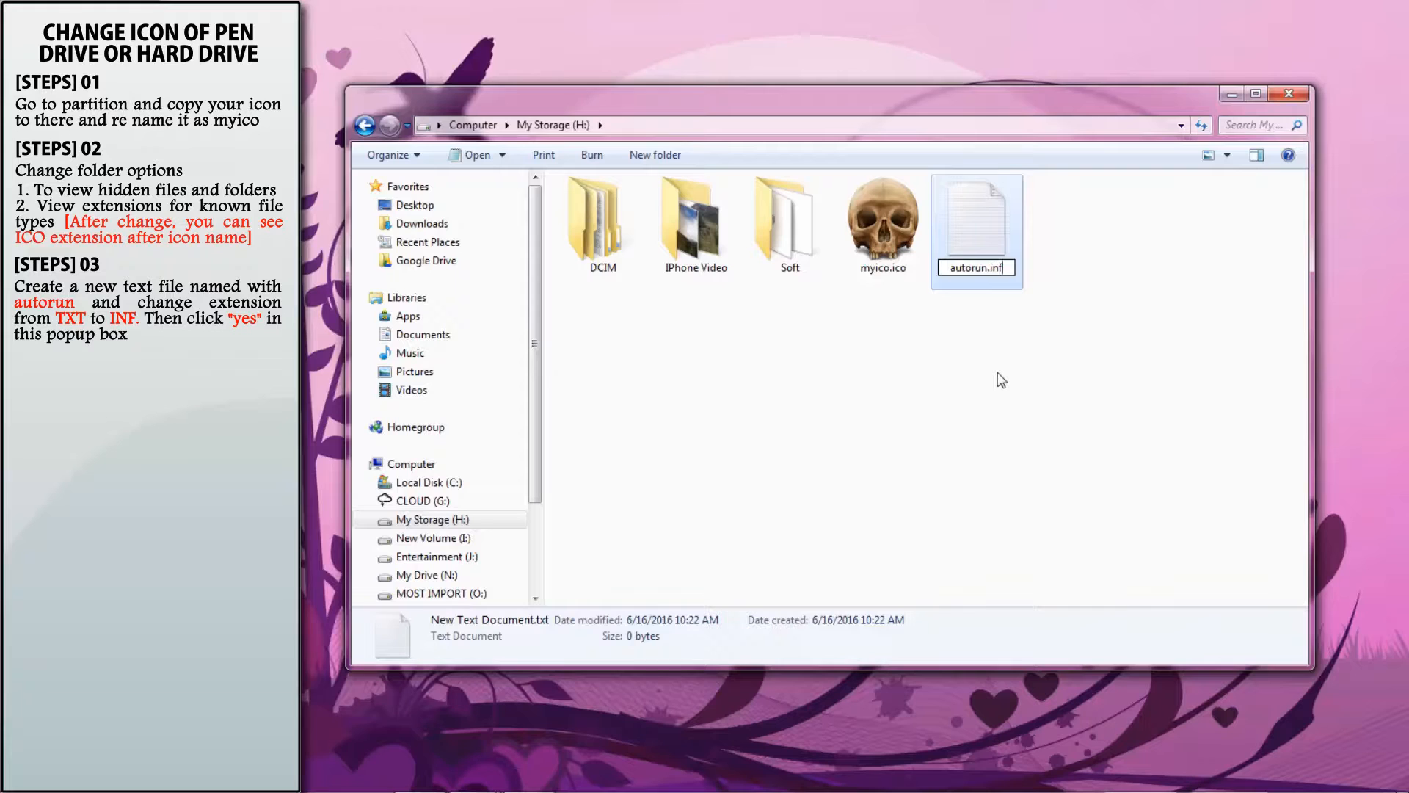
key("Return")
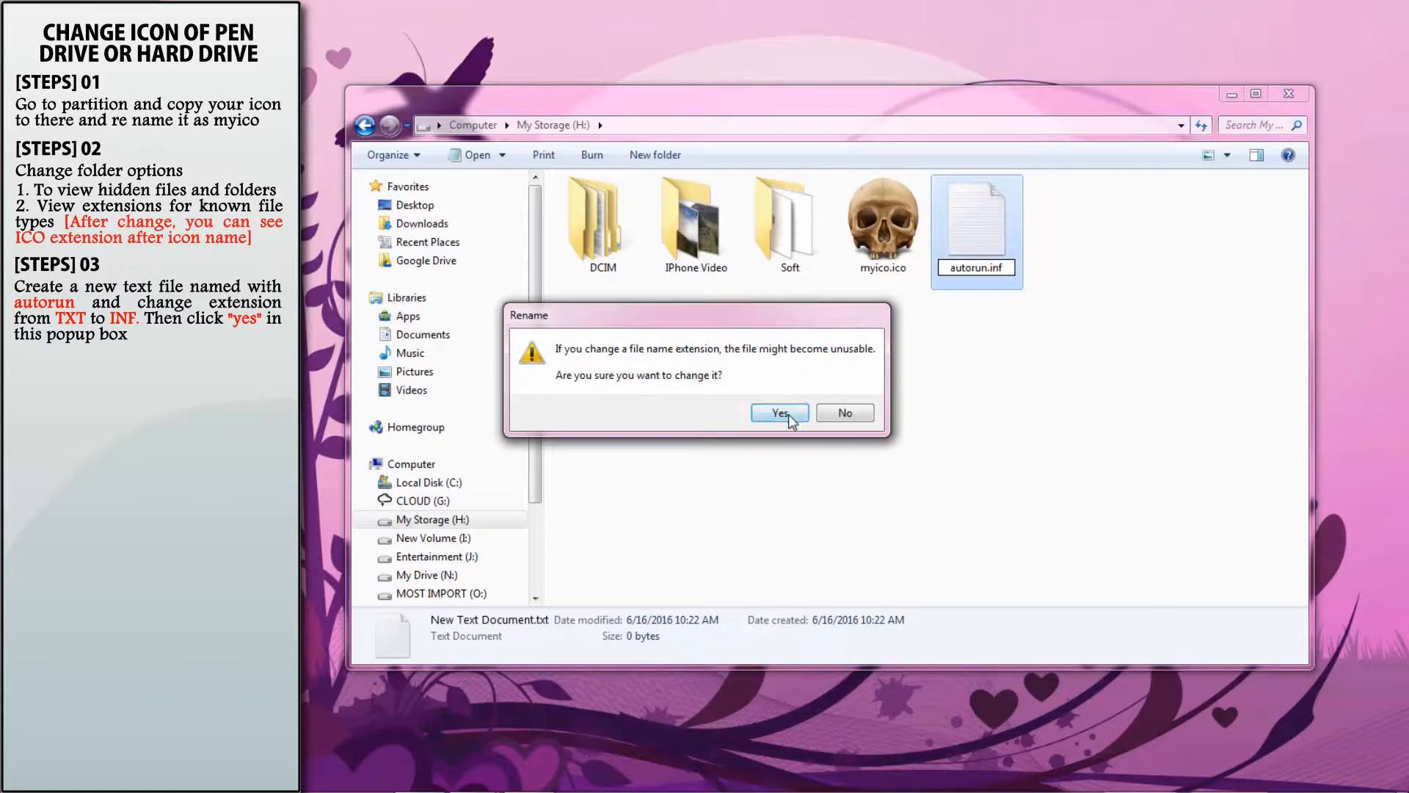
left_click(780, 412)
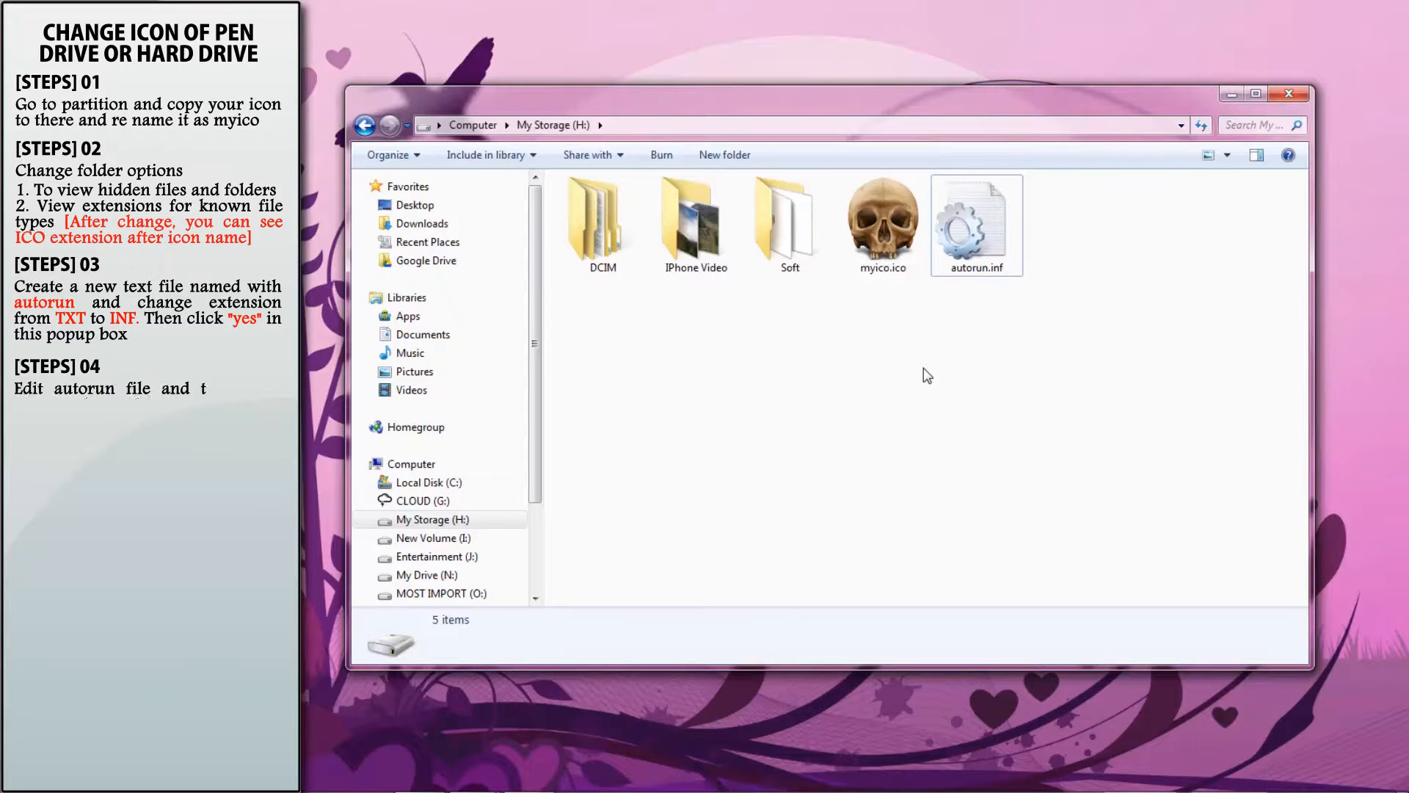
Open autorun.inf in Notepad and enter the lines [autorun] and Icon=.\myico.ico
double_click(977, 220)
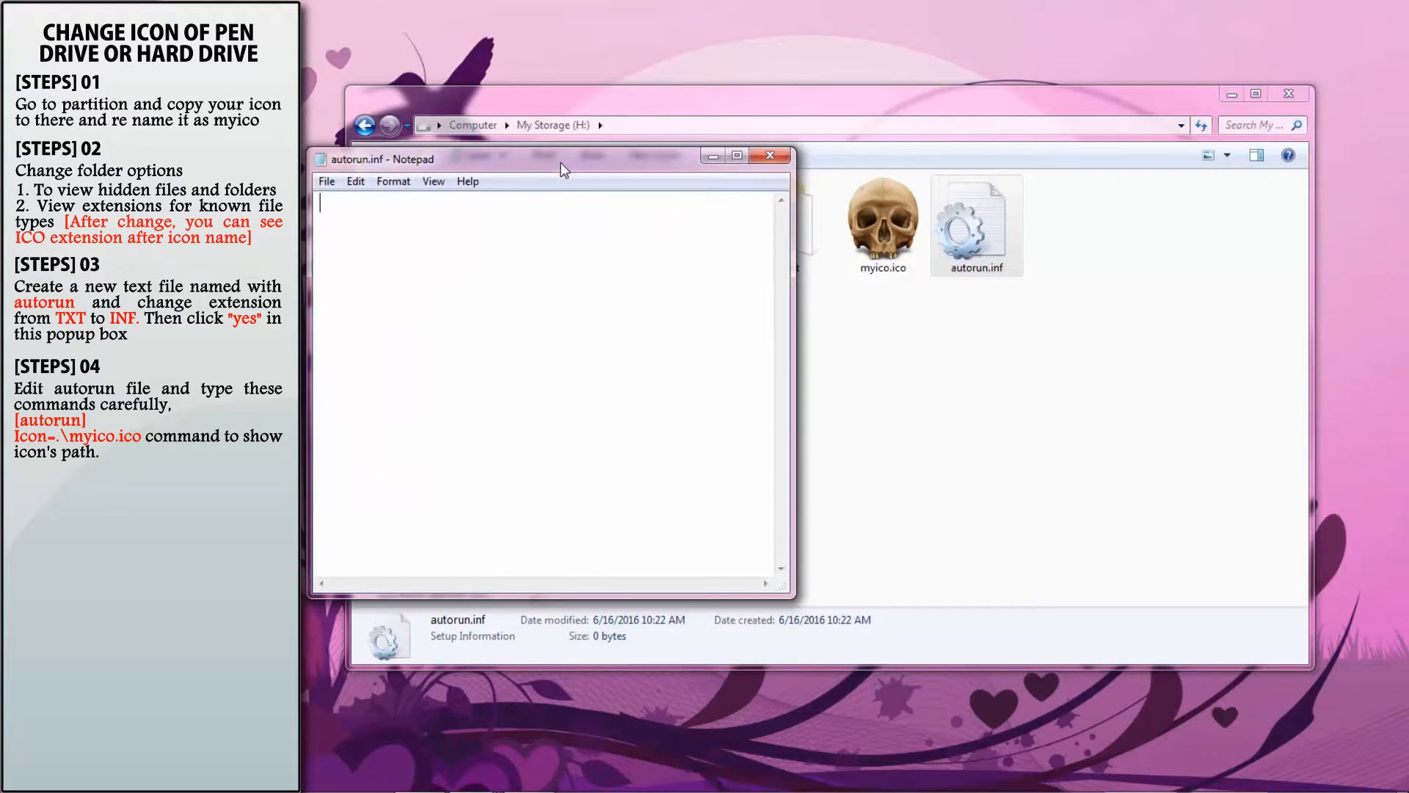
type("[auto")
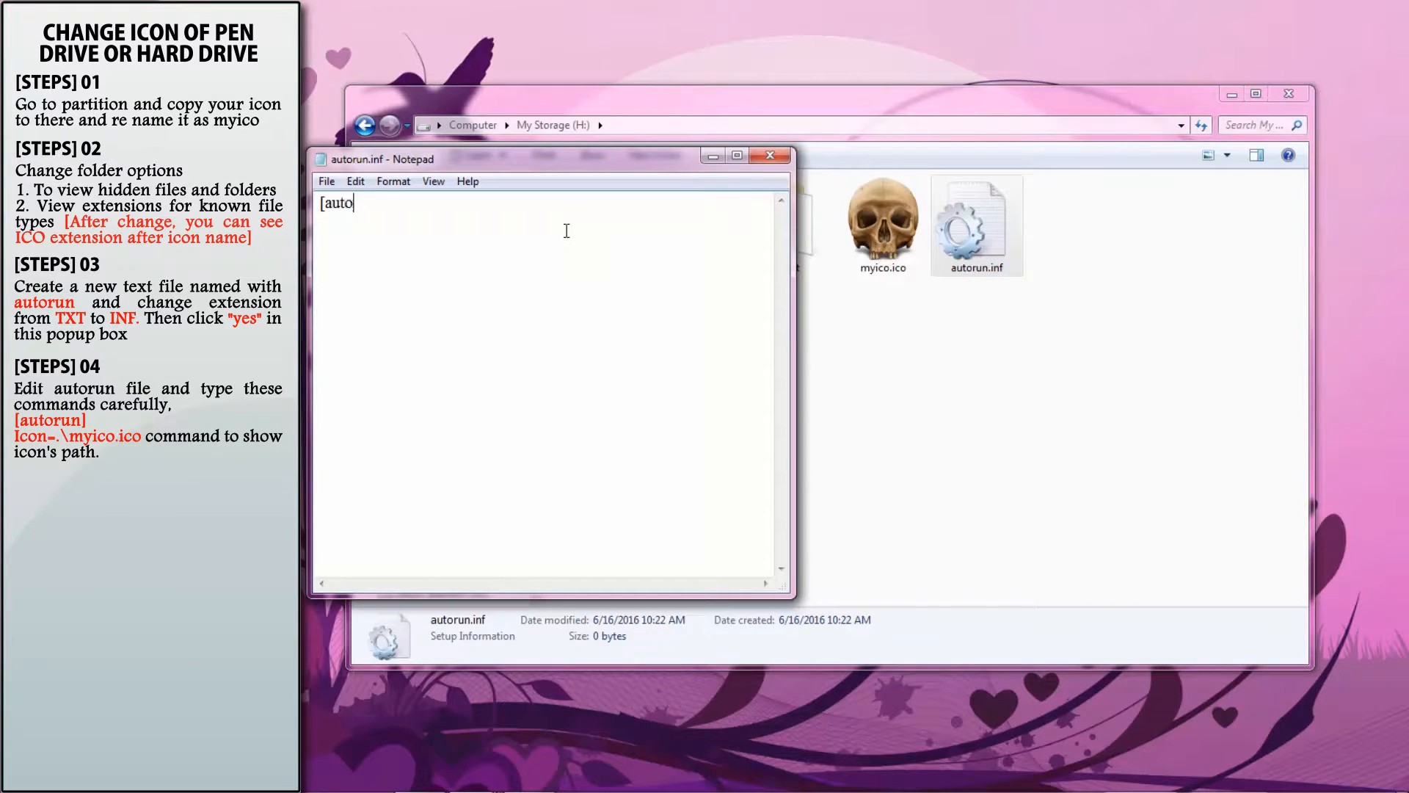
type("run]")
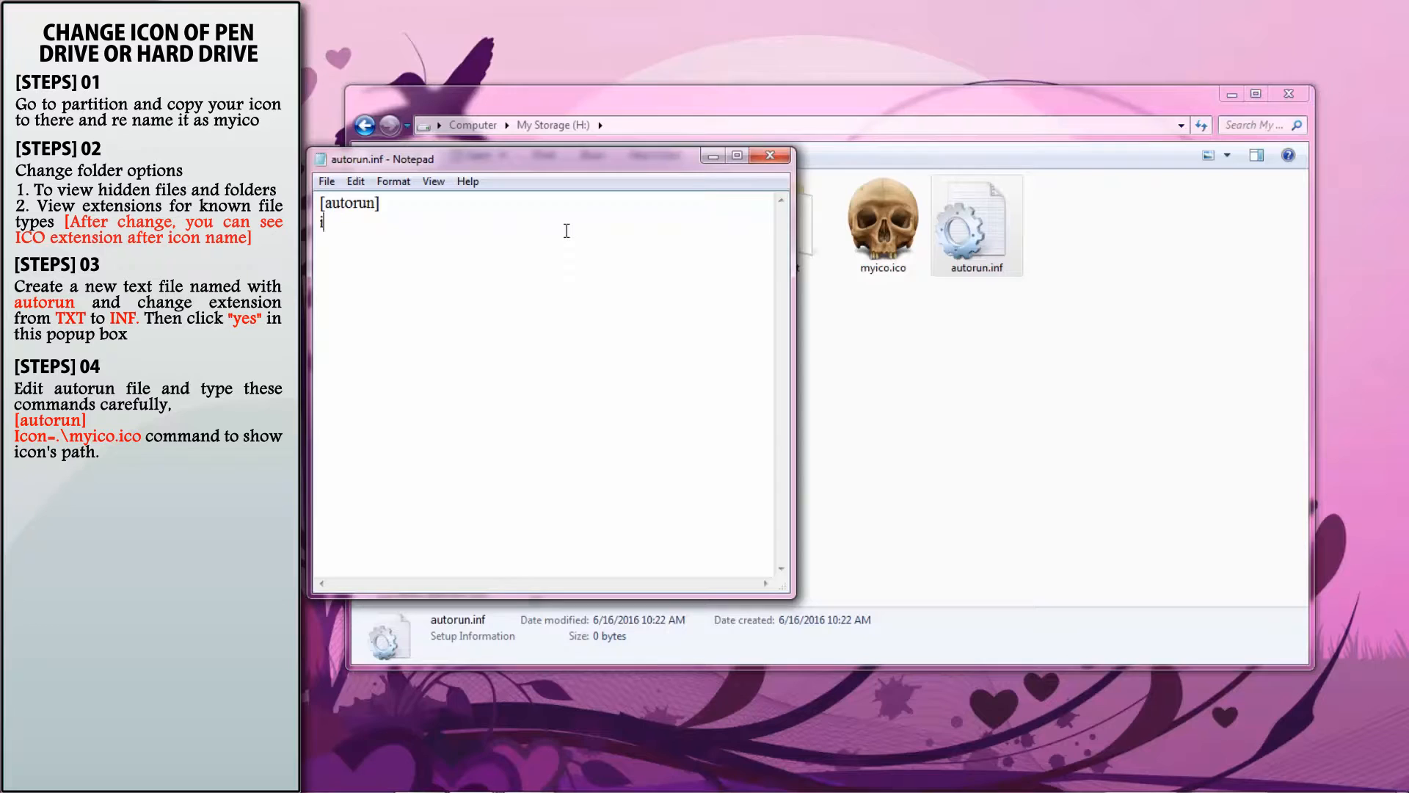
left_click(883, 220)
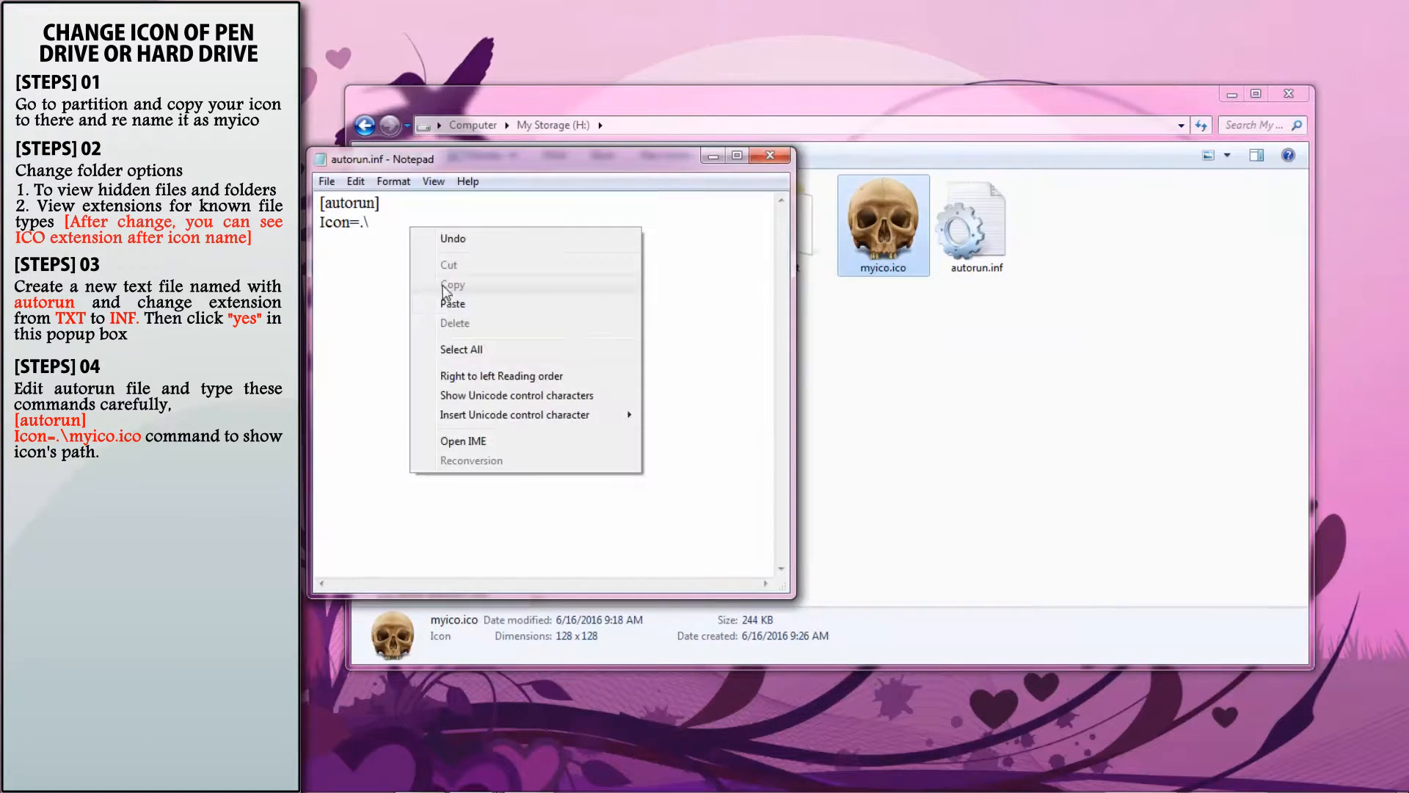
type("myico.ico")
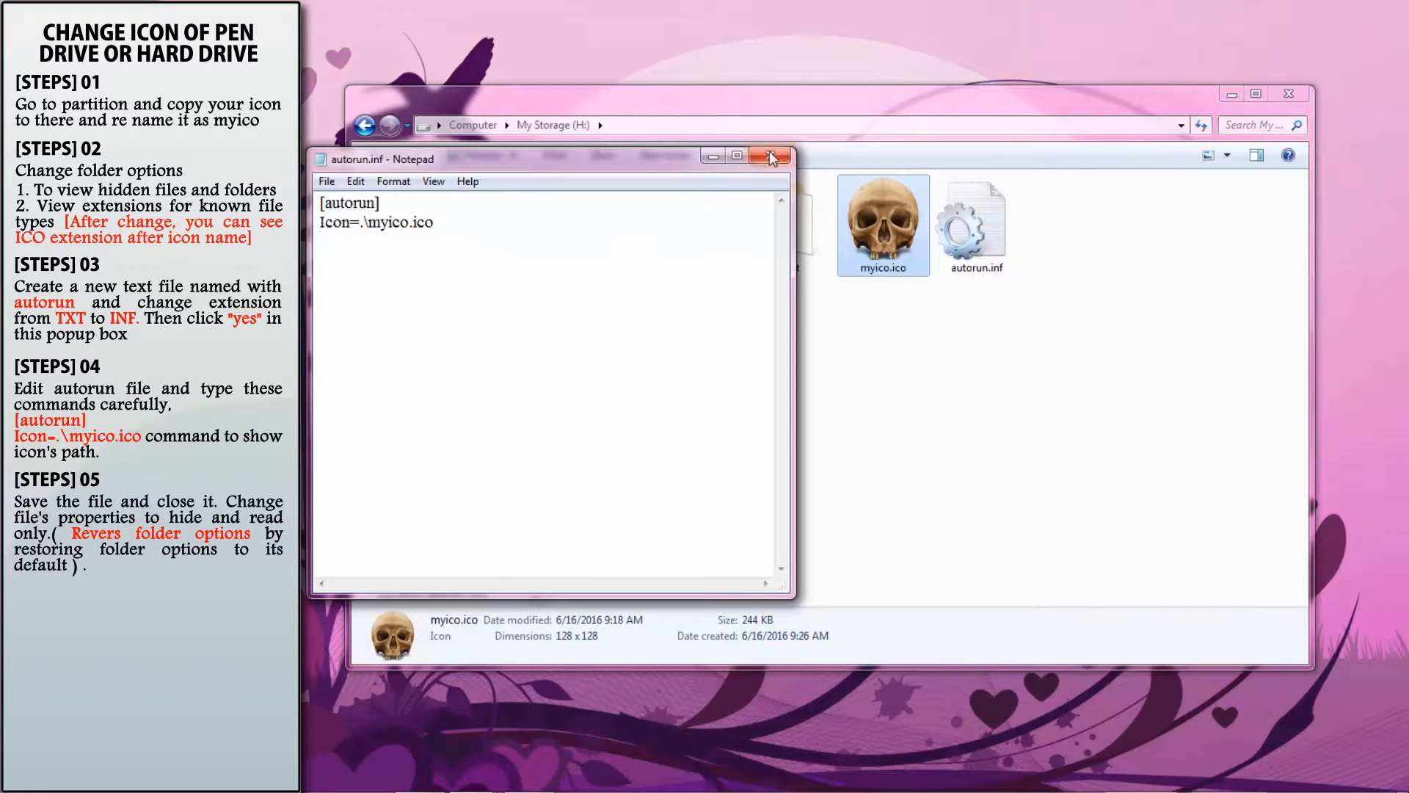
Close Notepad and mark myico.ico and autorun.inf as Read-only and Hidden
left_click(771, 157)
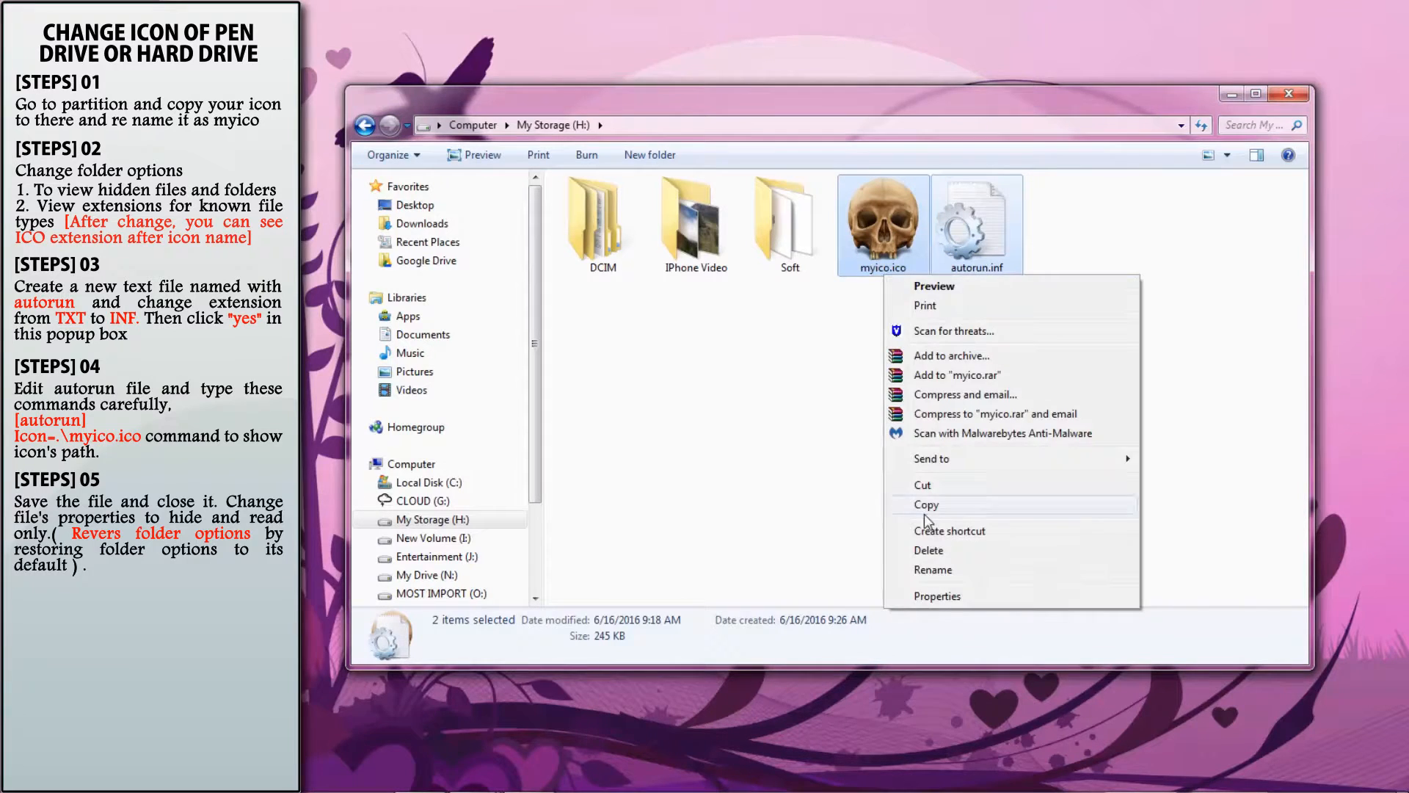
left_click(937, 596)
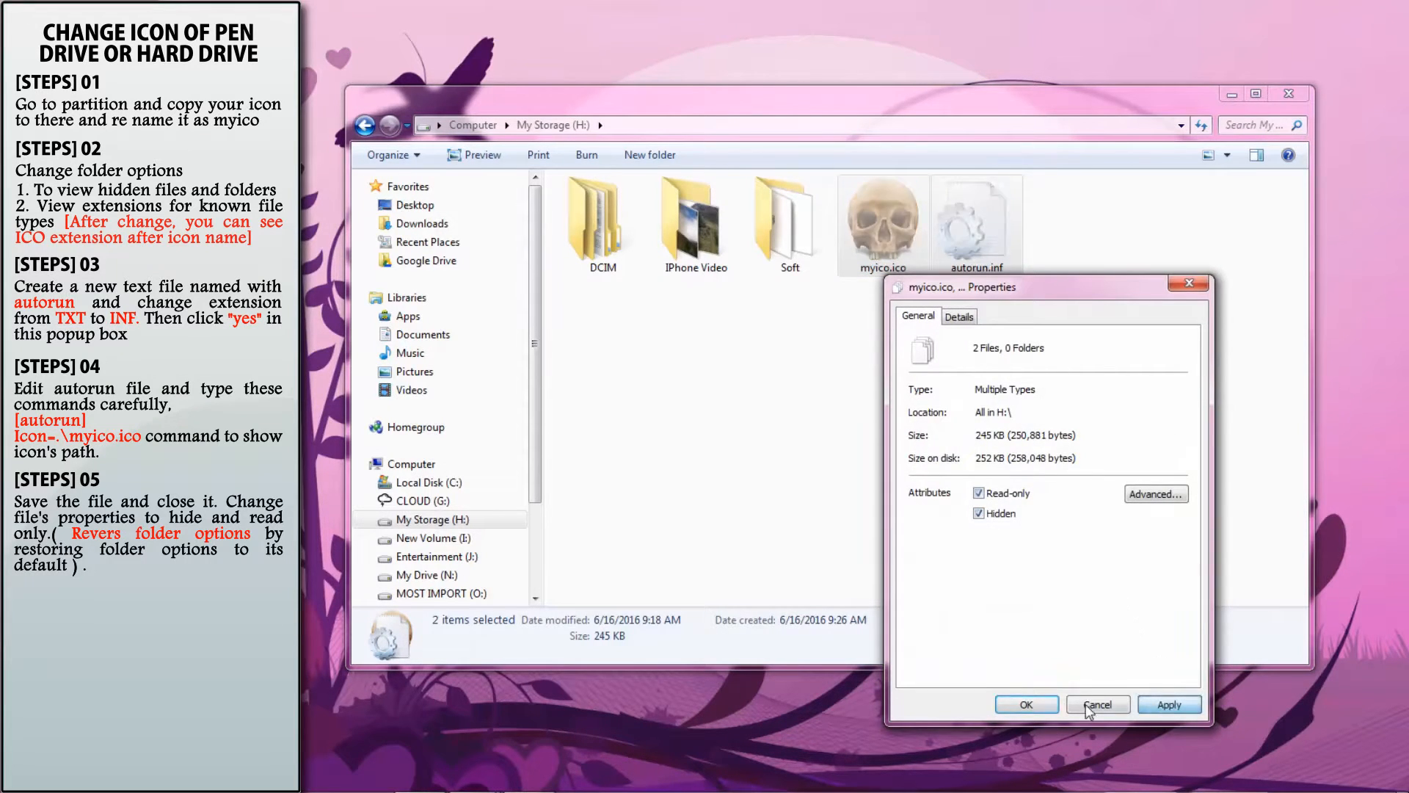
left_click(1098, 704)
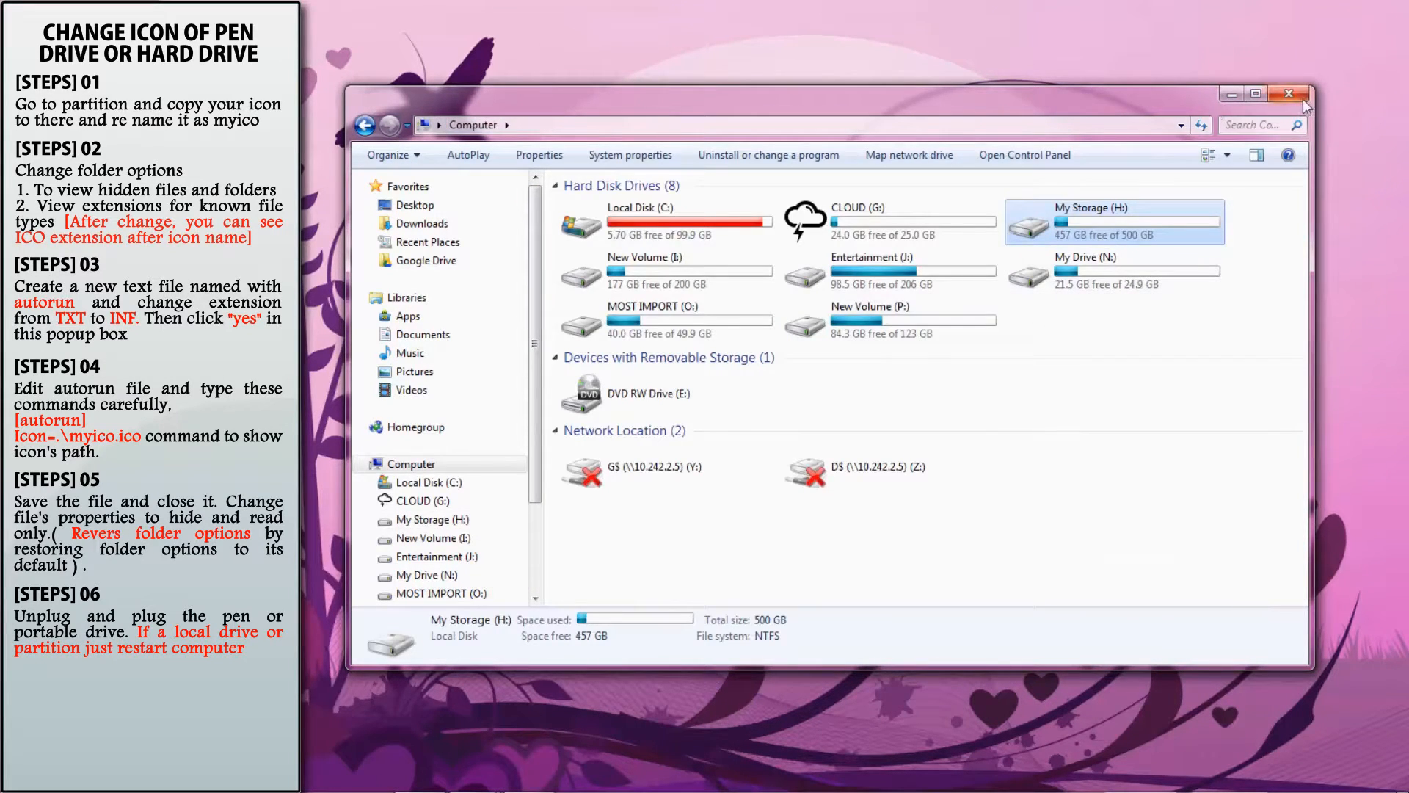
Eject the HD-PNTU3 drive, then select My Storage (H:) to check its skull icon
left_click(1289, 91)
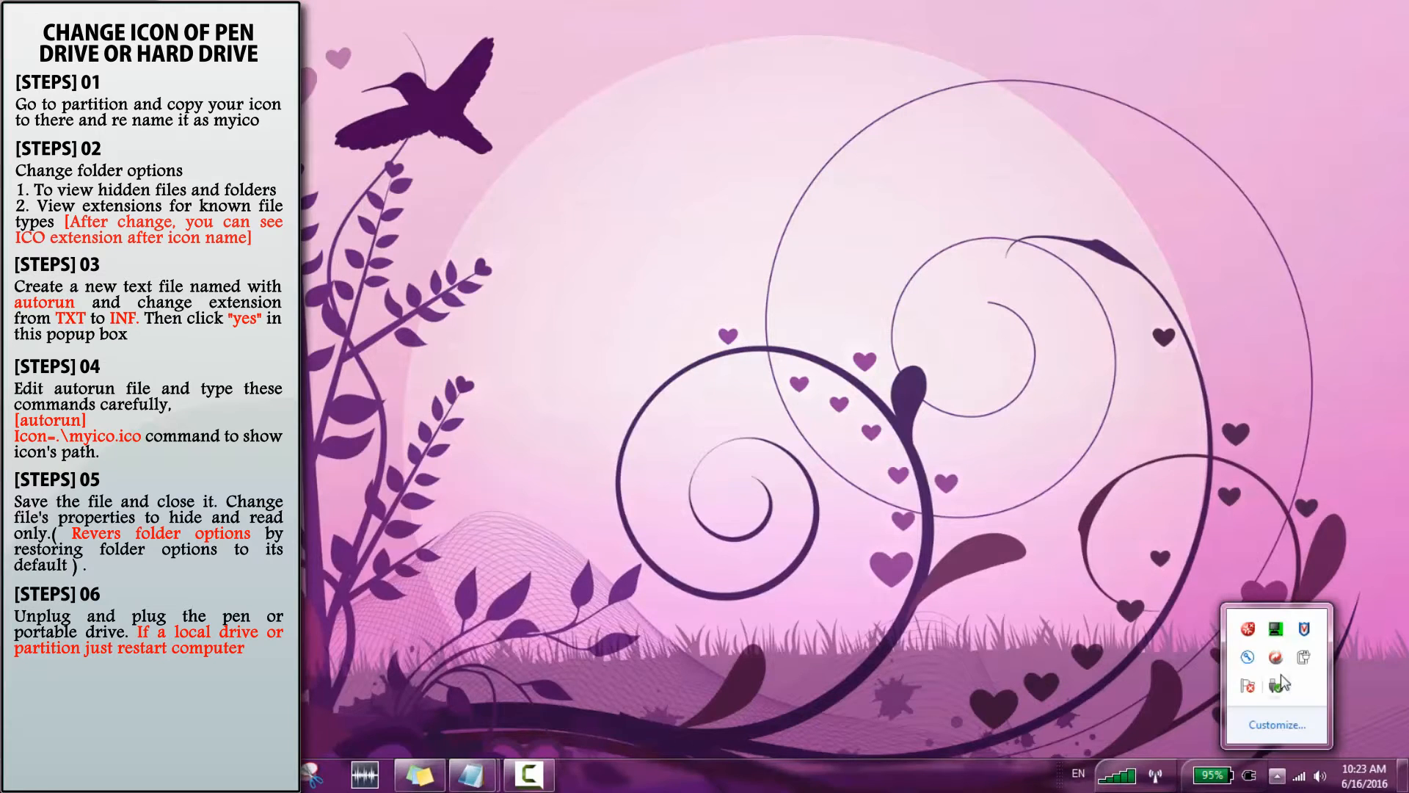
left_click(1276, 685)
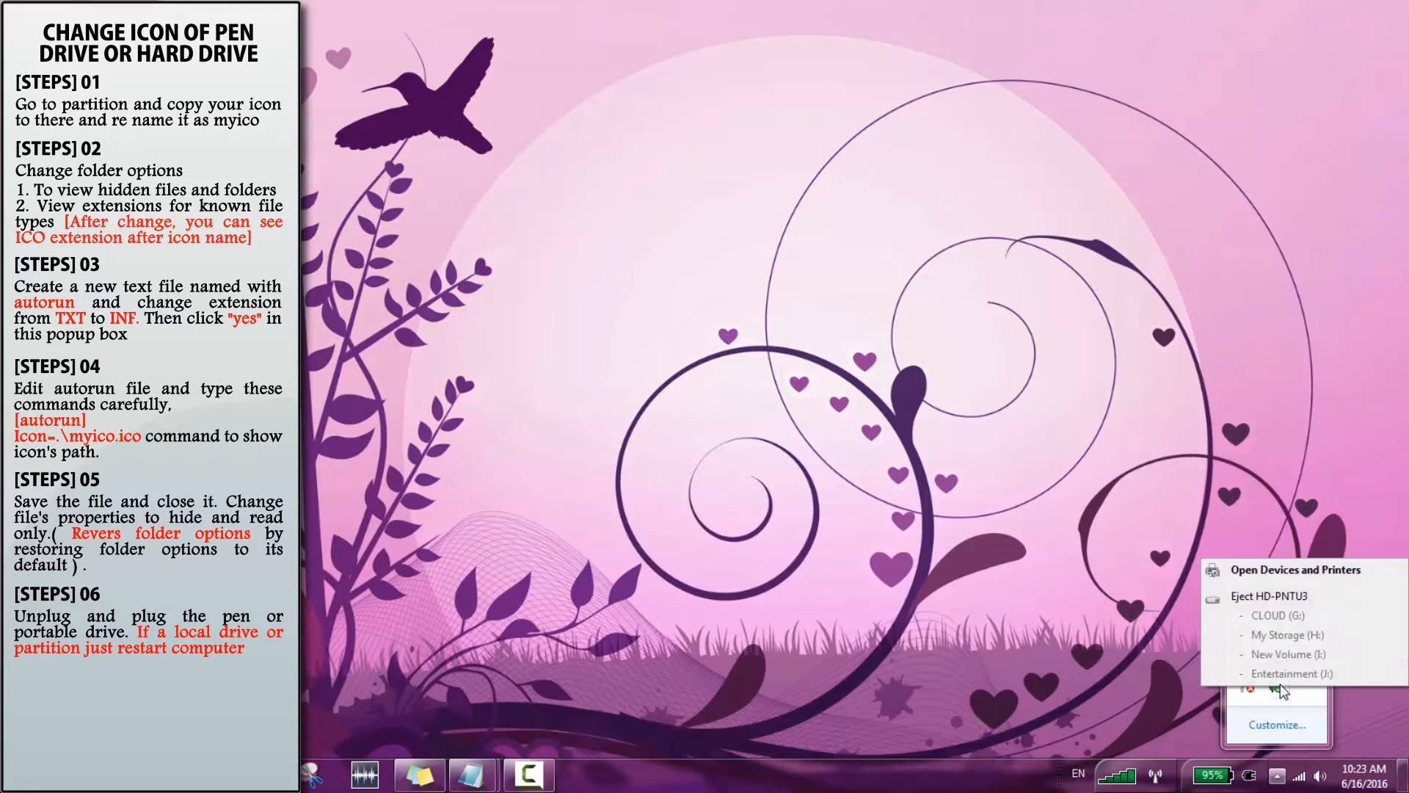
left_click(1257, 701)
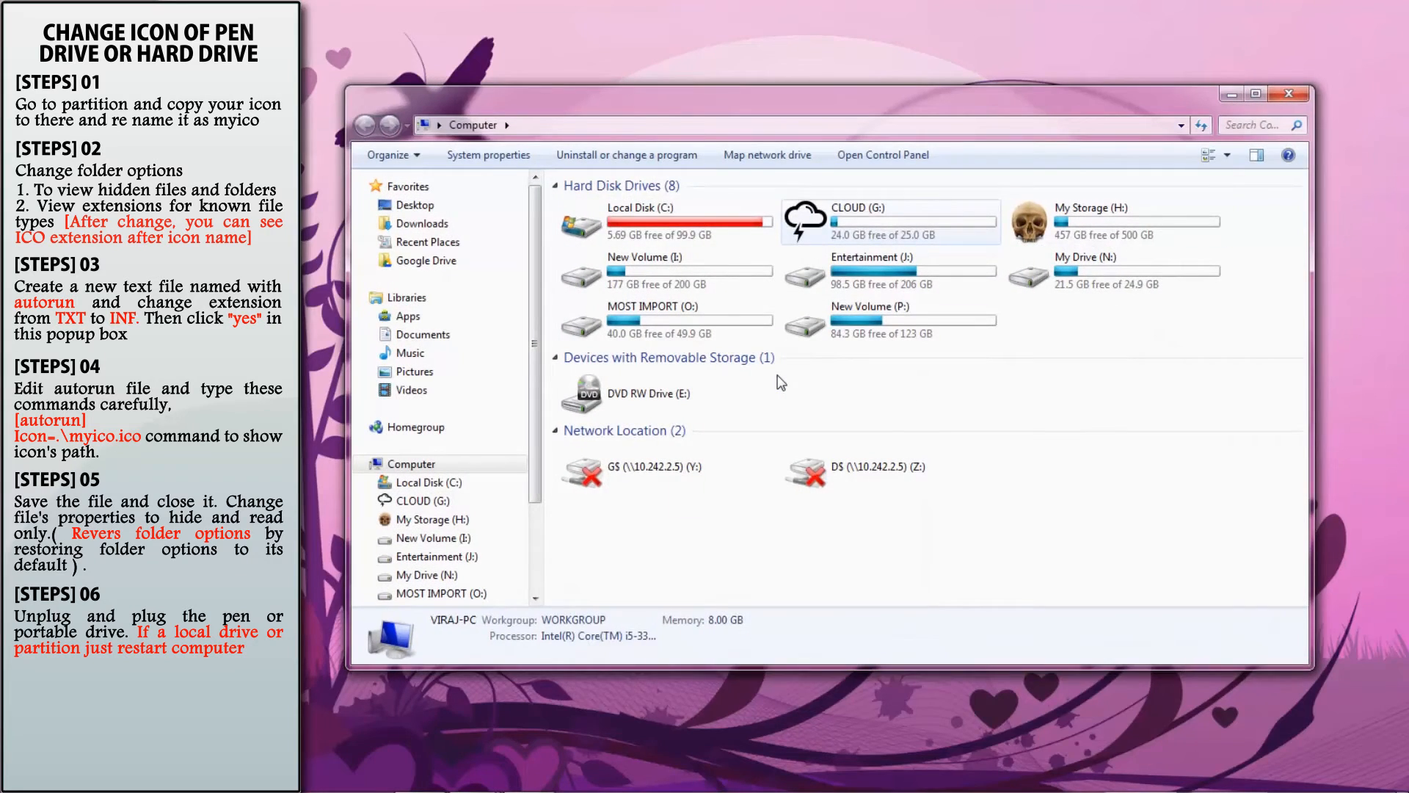
left_click(1099, 221)
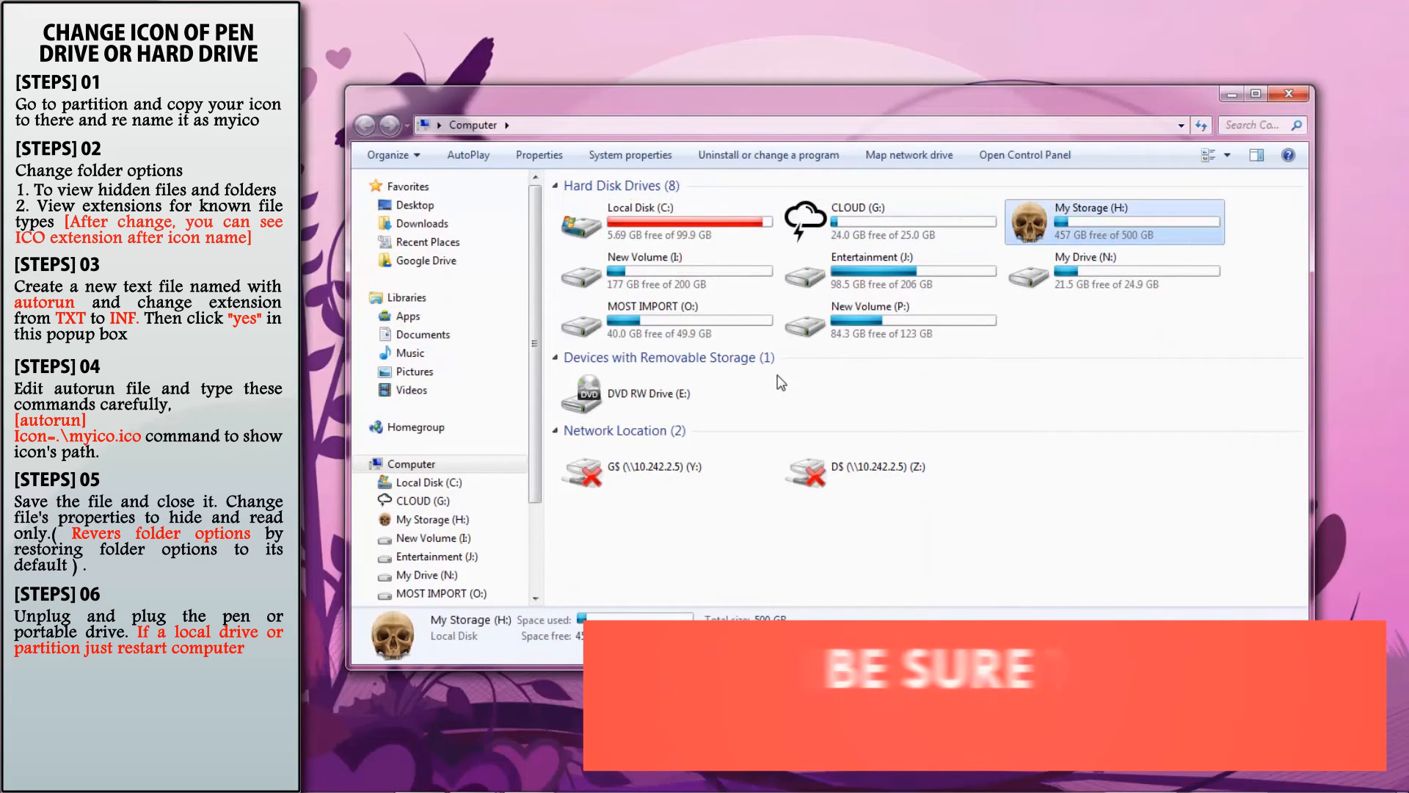